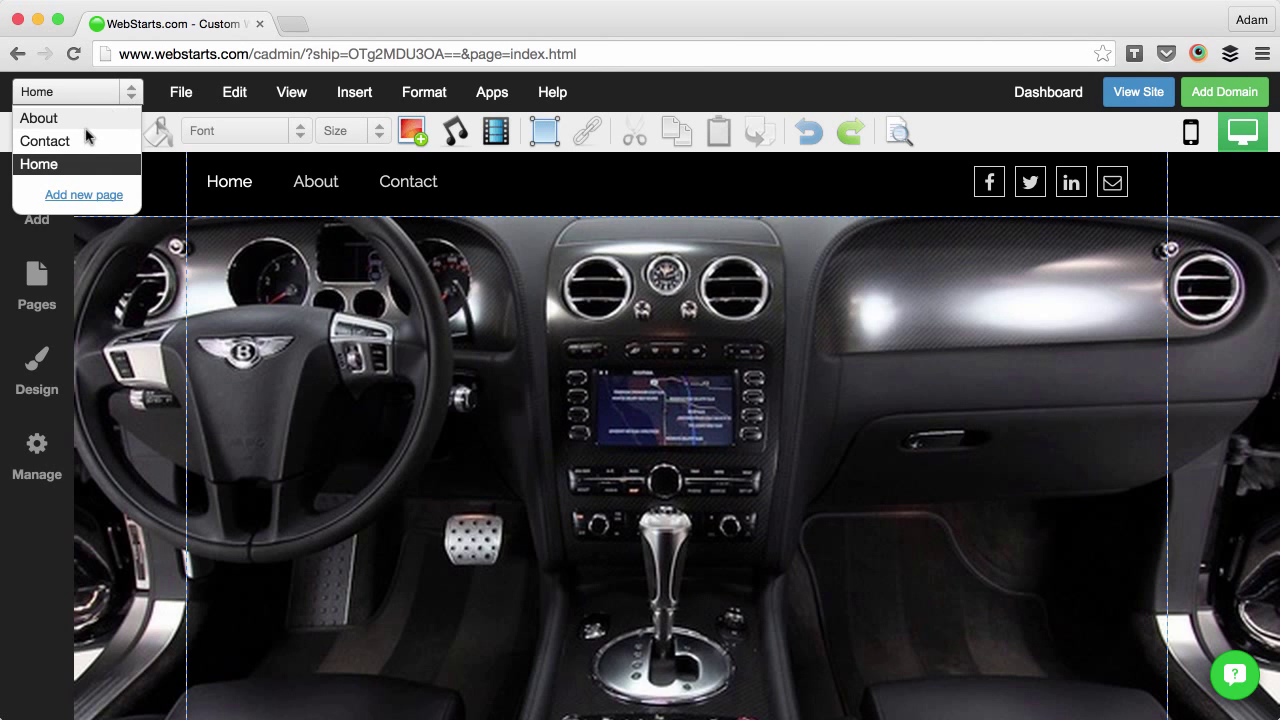
Step: Switch the editor from Home to the Contact page, then to the About page
{"action": "left_click", "coordinate": [45, 140]}
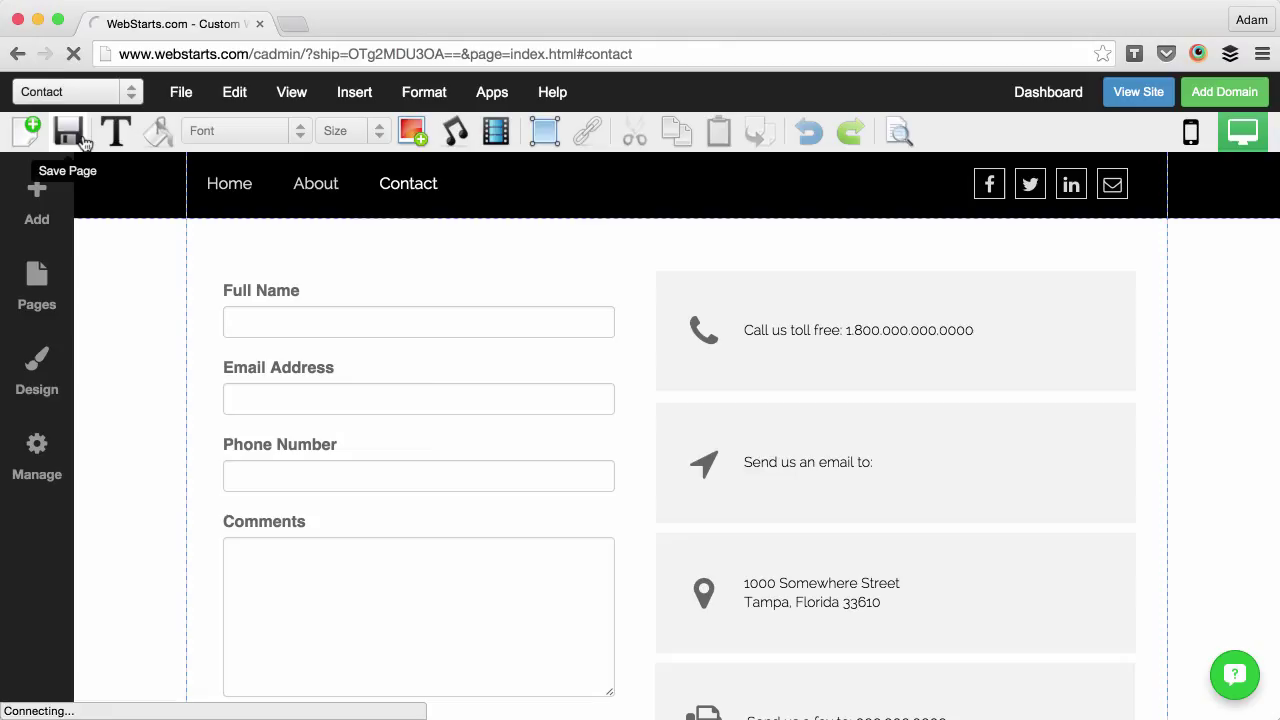
{"action": "left_click", "coordinate": [68, 131]}
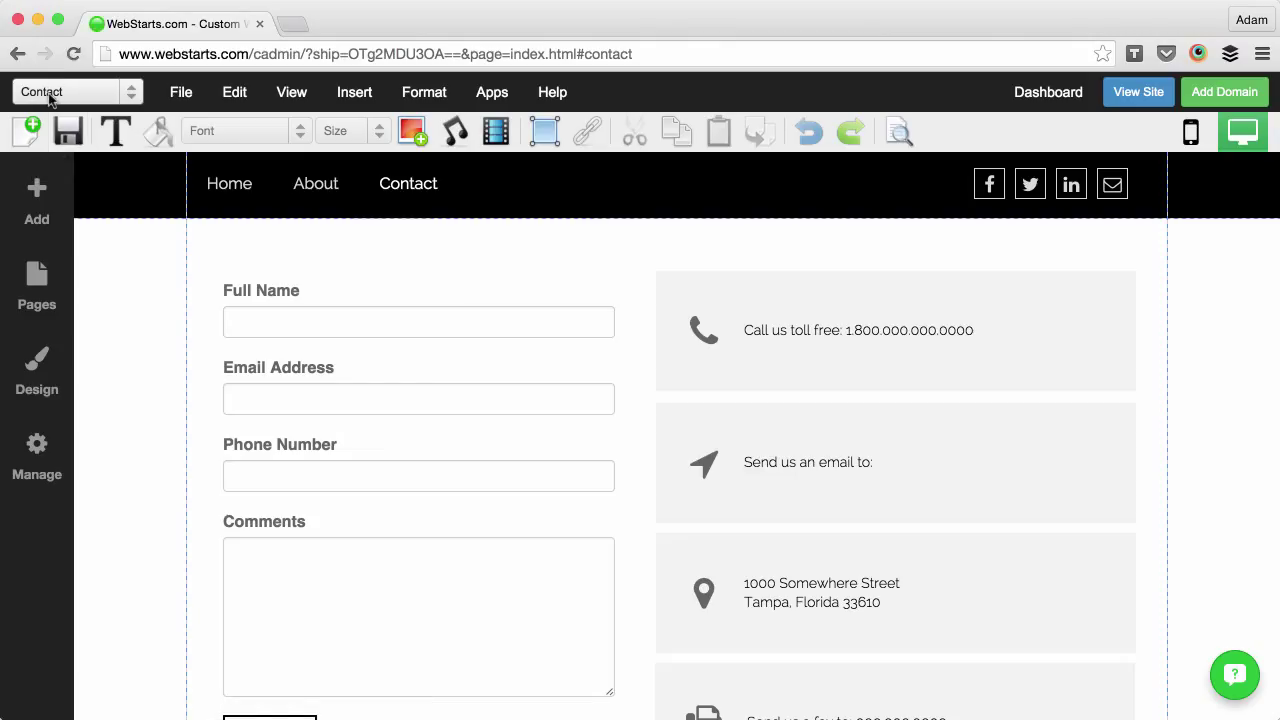
{"action": "mouse_move", "coordinate": [378, 335]}
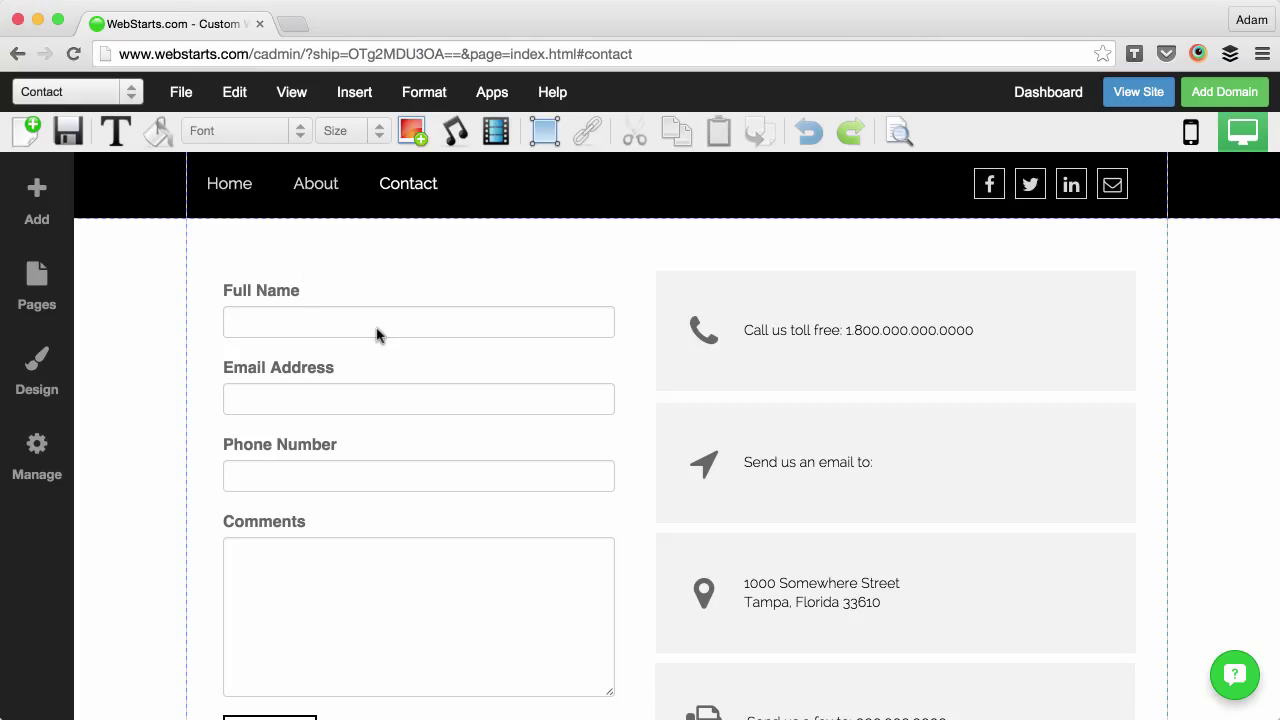
{"action": "mouse_move", "coordinate": [310, 283]}
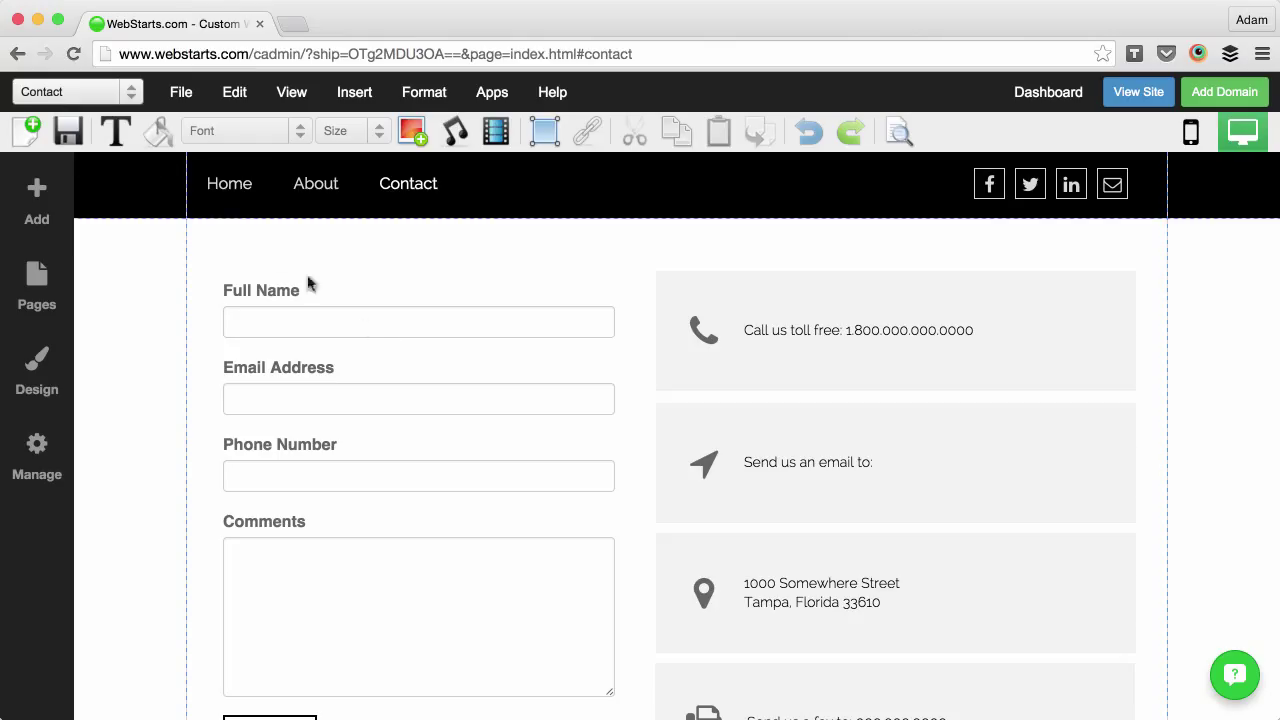
{"action": "left_click", "coordinate": [75, 91]}
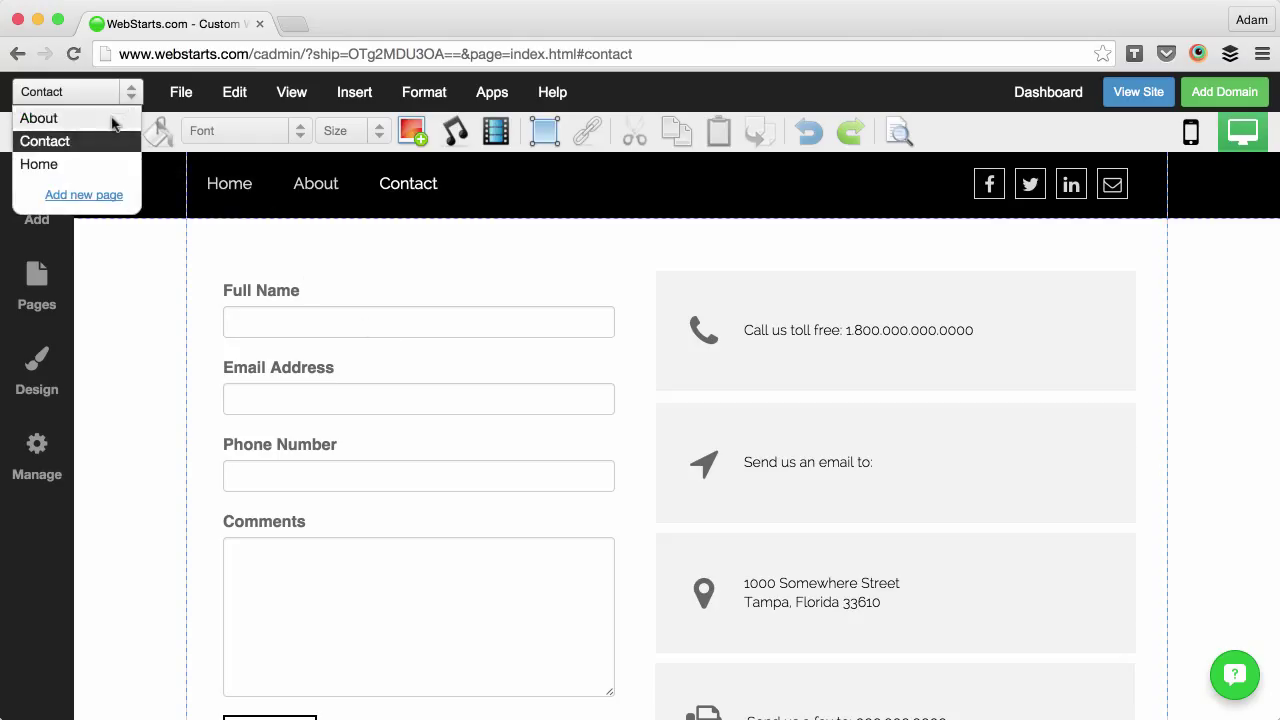
{"action": "left_click", "coordinate": [39, 118]}
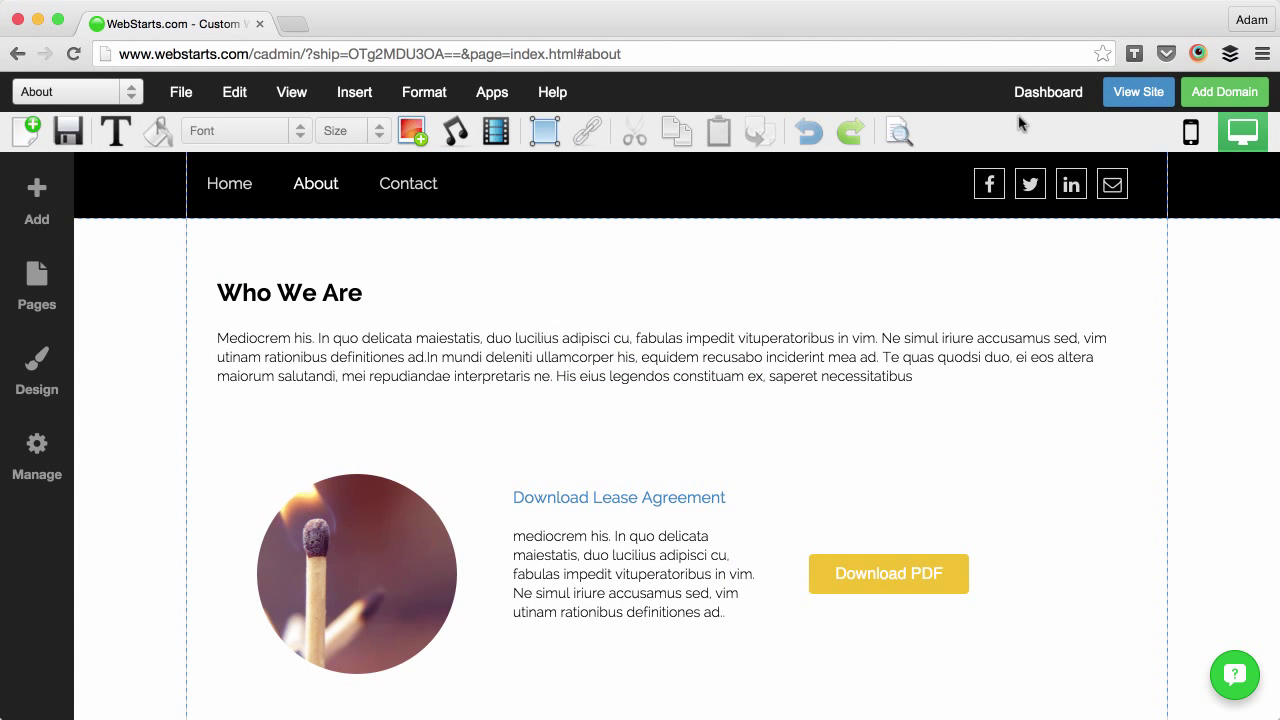
Step: Open the account dashboard and scroll to My Pages listing Home, Contact and About
{"action": "left_click", "coordinate": [1048, 92]}
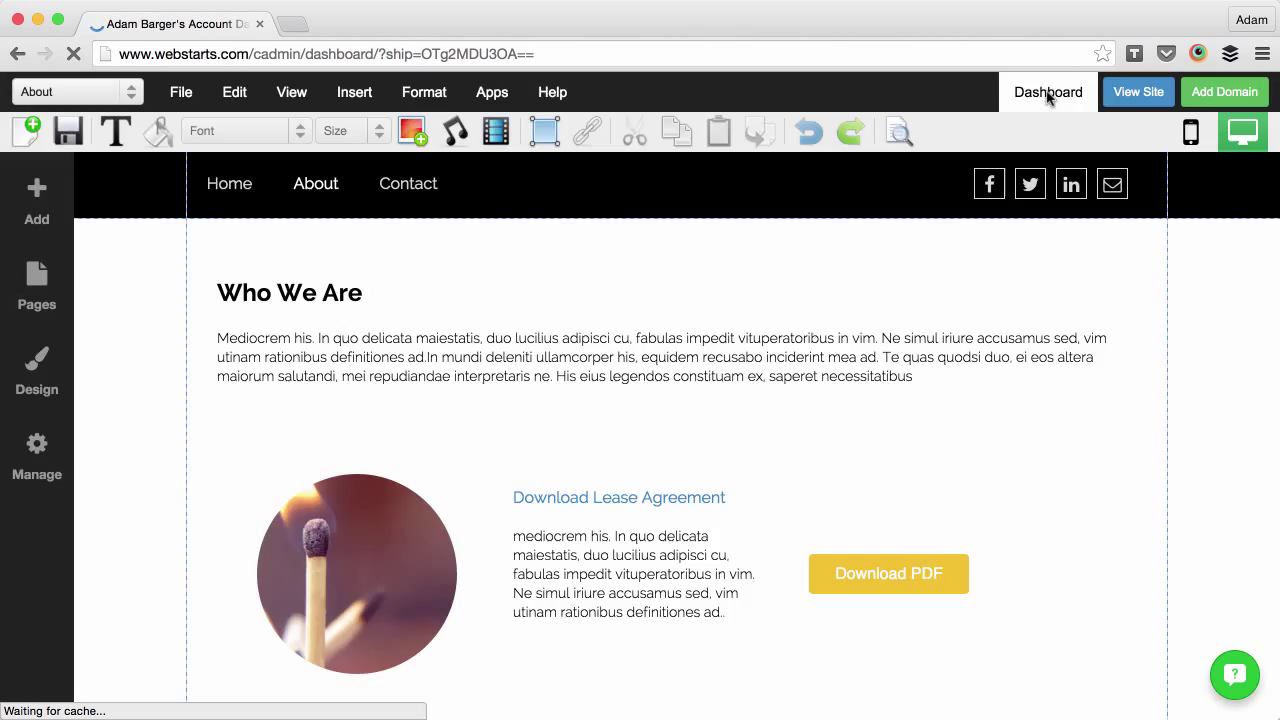
{"action": "left_click", "coordinate": [1048, 92]}
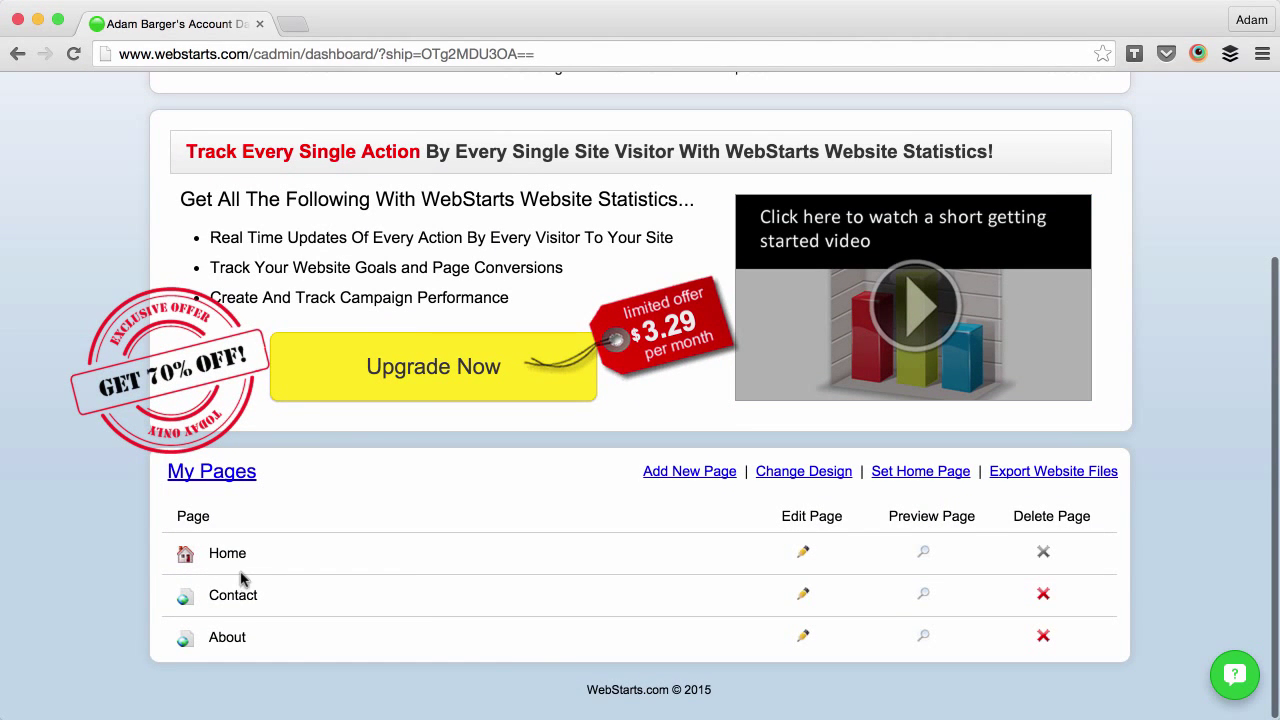
{"action": "scroll", "scroll_direction": "up", "scroll_amount": 3}
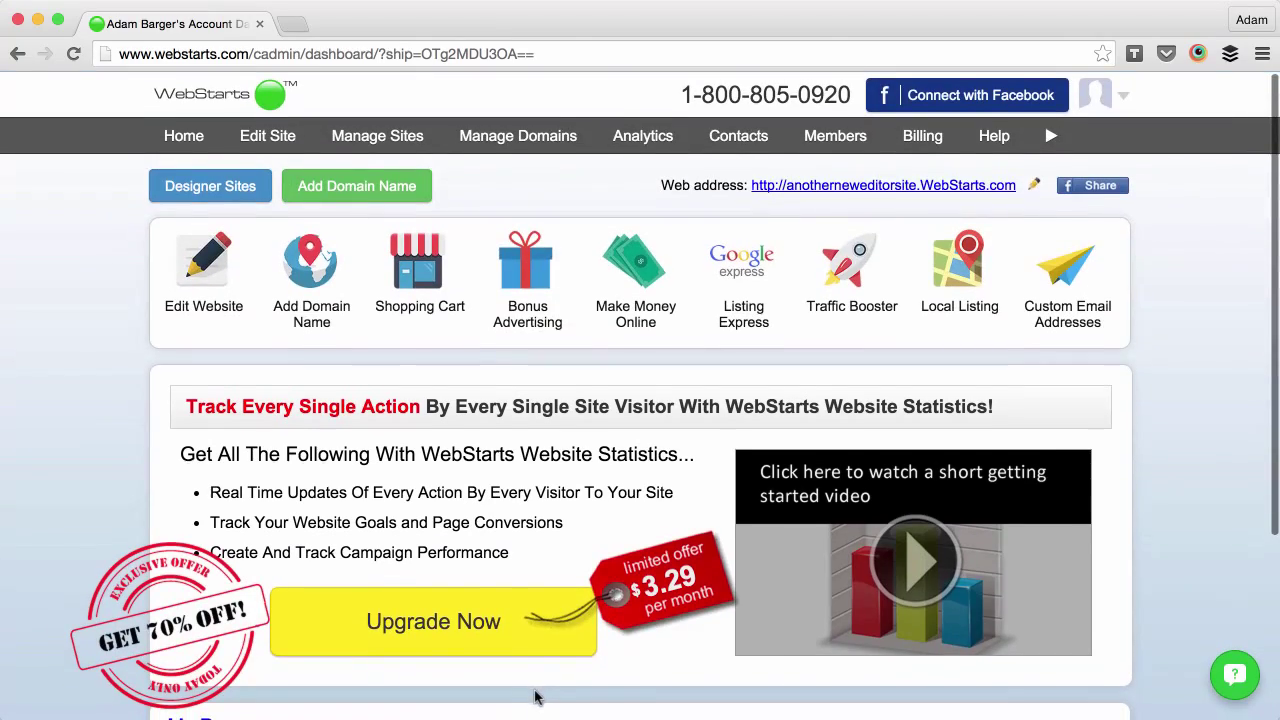